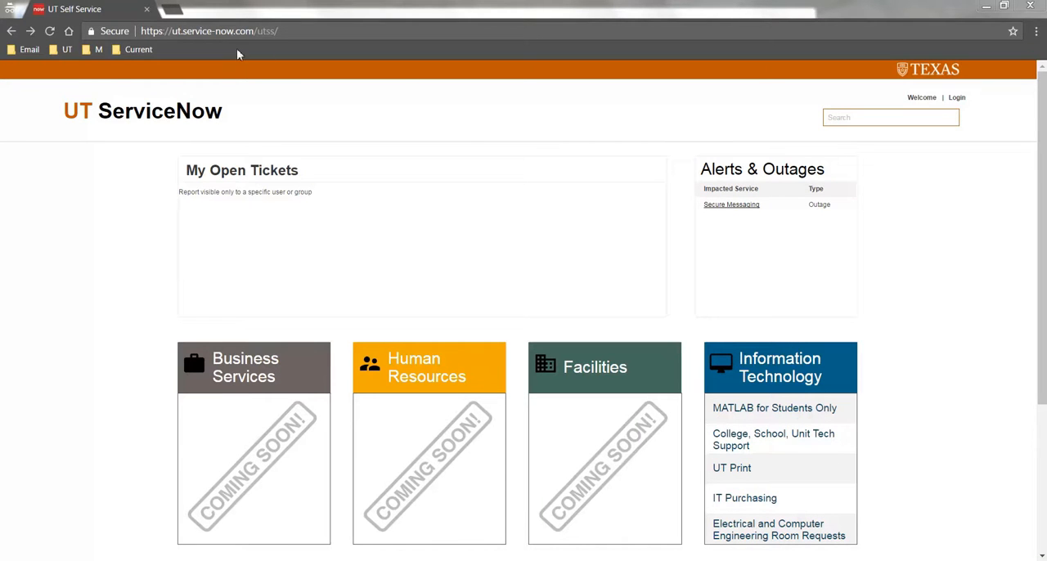
{"action": "mouse_move", "coordinate": [211, 45]}
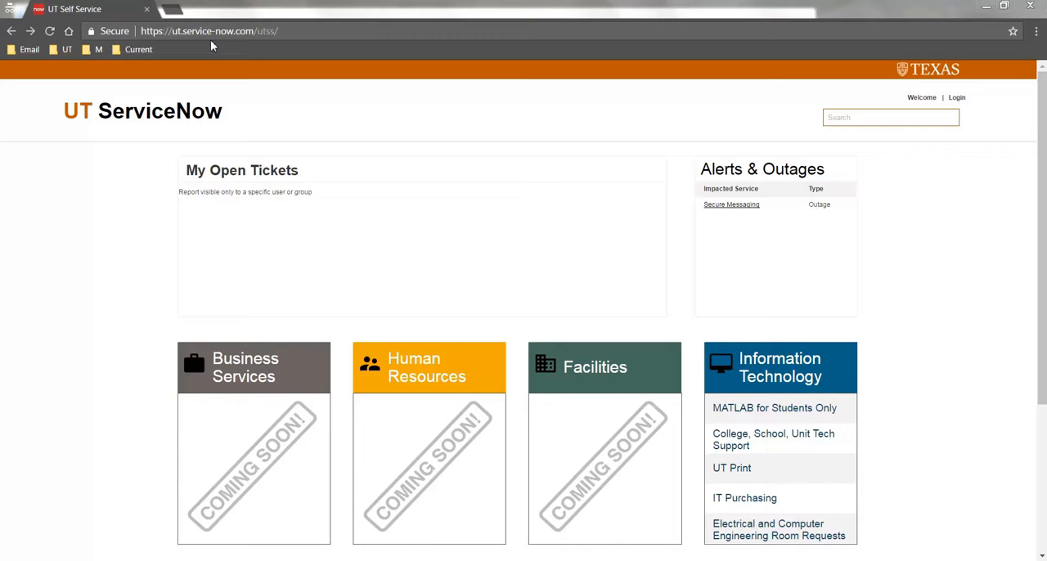
{"action": "mouse_move", "coordinate": [770, 241]}
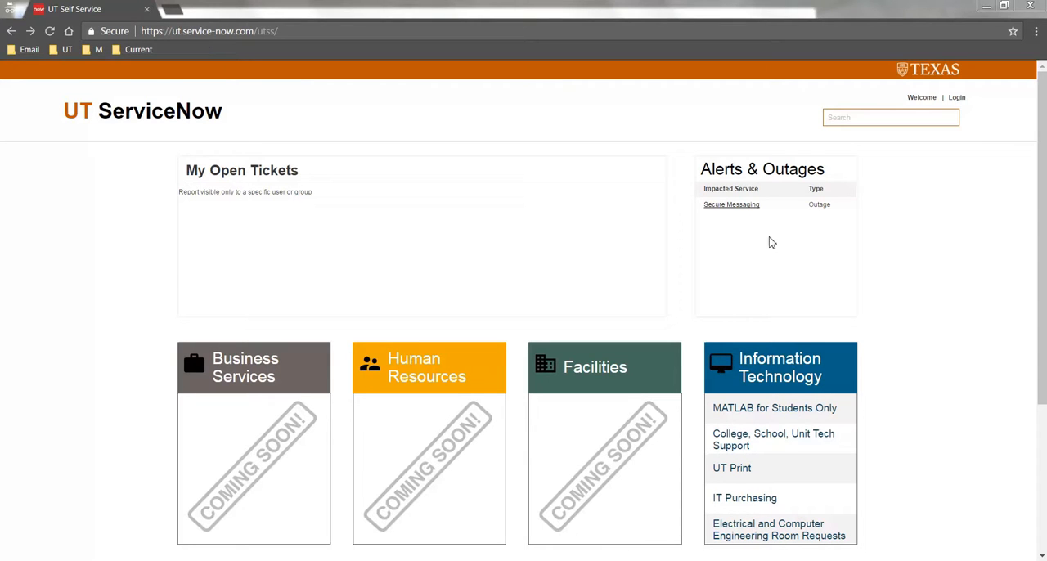
Start a new ticket via Create Ticket and log in with UT EID credentials.
{"action": "scroll", "scroll_direction": "down", "scroll_amount": 3}
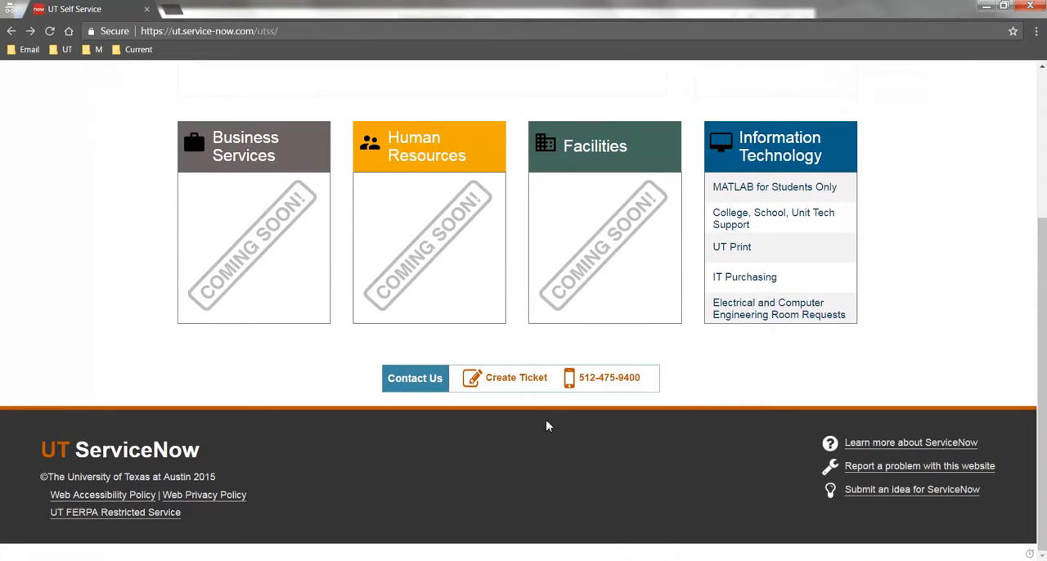
{"action": "left_click", "coordinate": [513, 378]}
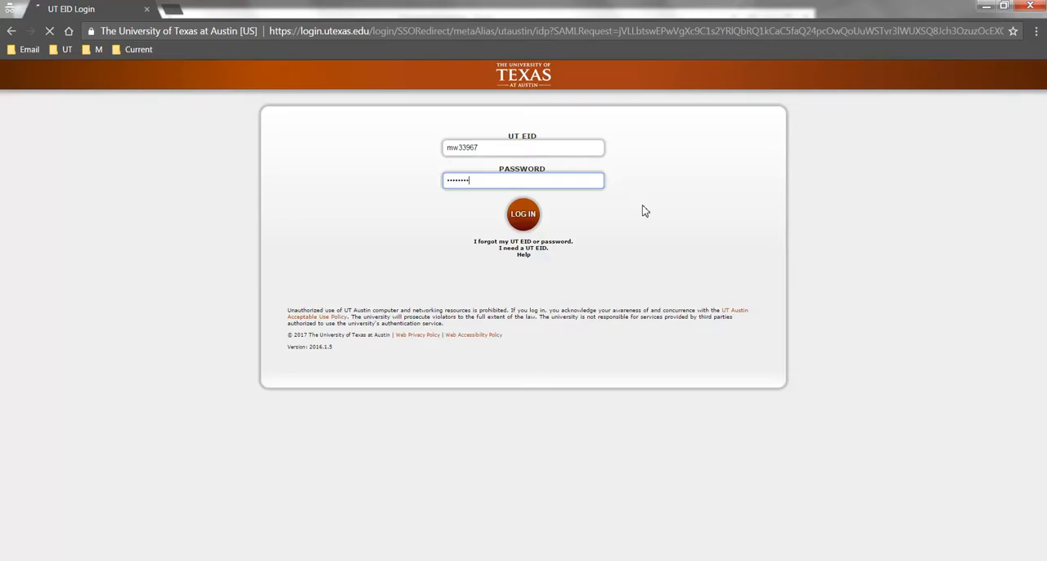
{"action": "left_click", "coordinate": [523, 213]}
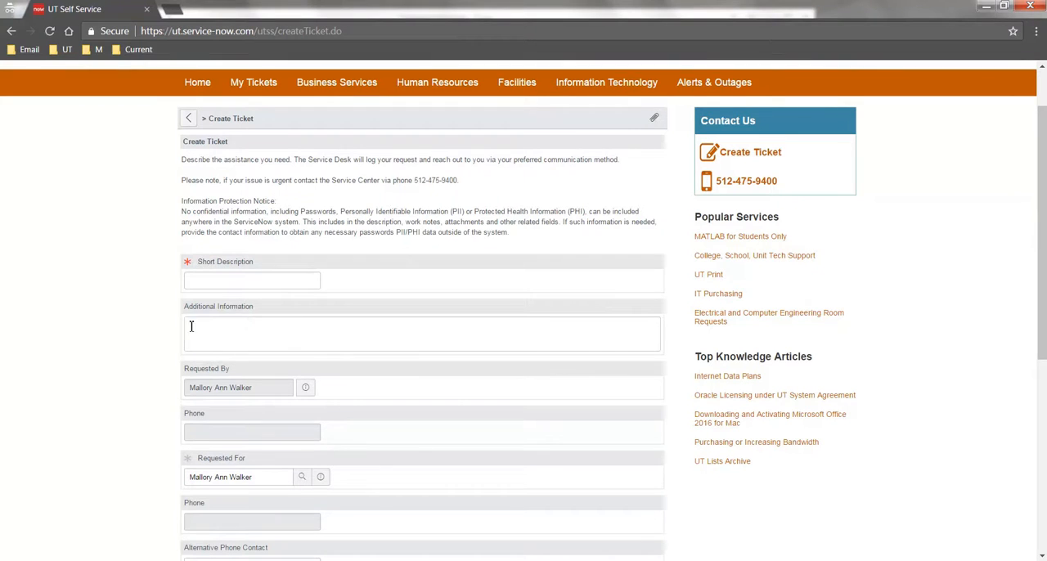
Enter 'Email is not working' as the Short Description, then move to Additional Information.
{"action": "type", "text": "Email is not working"}
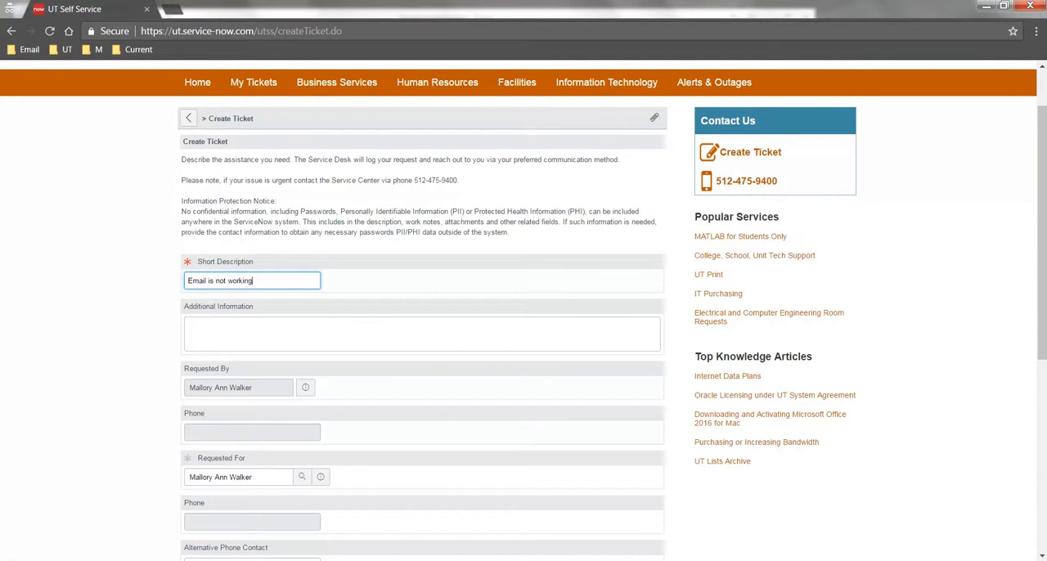
{"action": "left_click", "coordinate": [421, 335]}
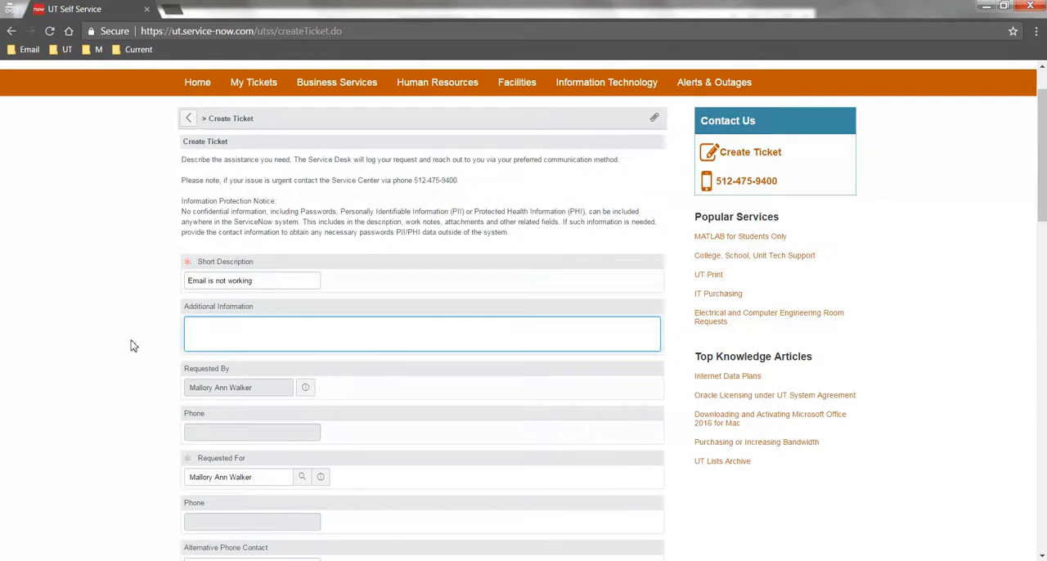
{"action": "scroll", "scroll_direction": "down", "scroll_amount": 3}
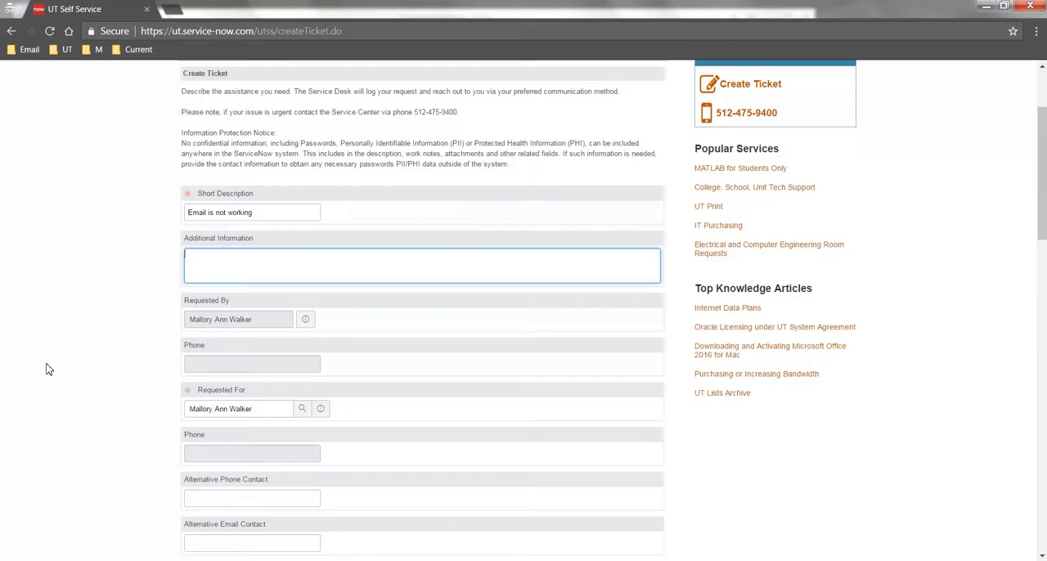
{"action": "scroll", "scroll_direction": "down", "scroll_amount": 3}
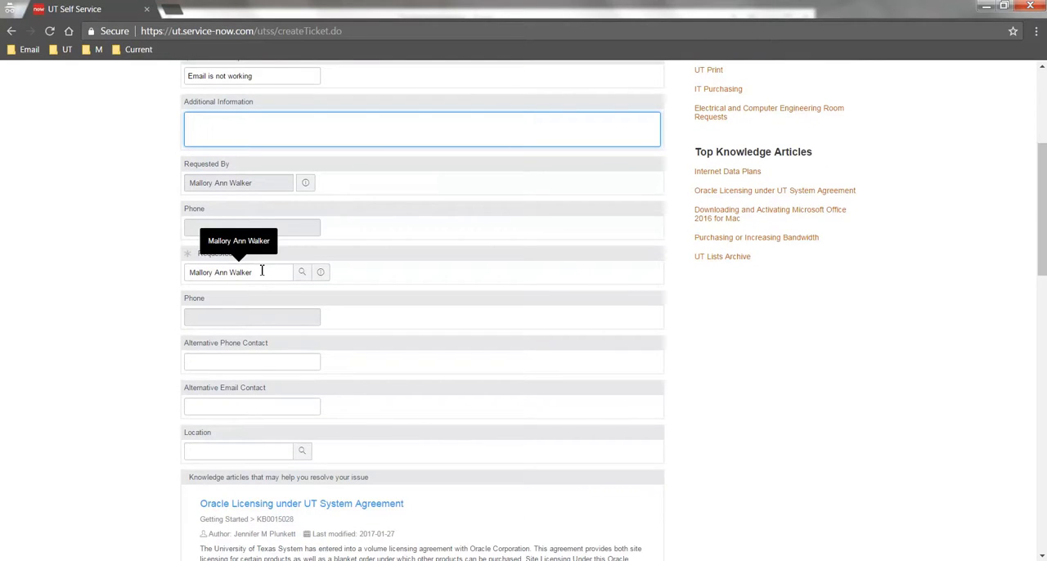
{"action": "mouse_move", "coordinate": [235, 167]}
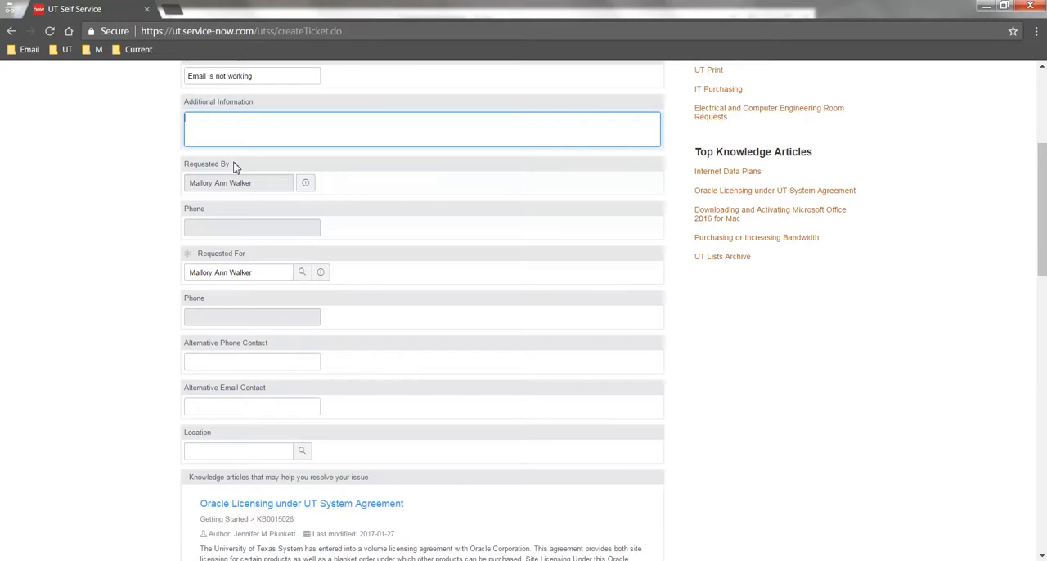
{"action": "mouse_move", "coordinate": [241, 180]}
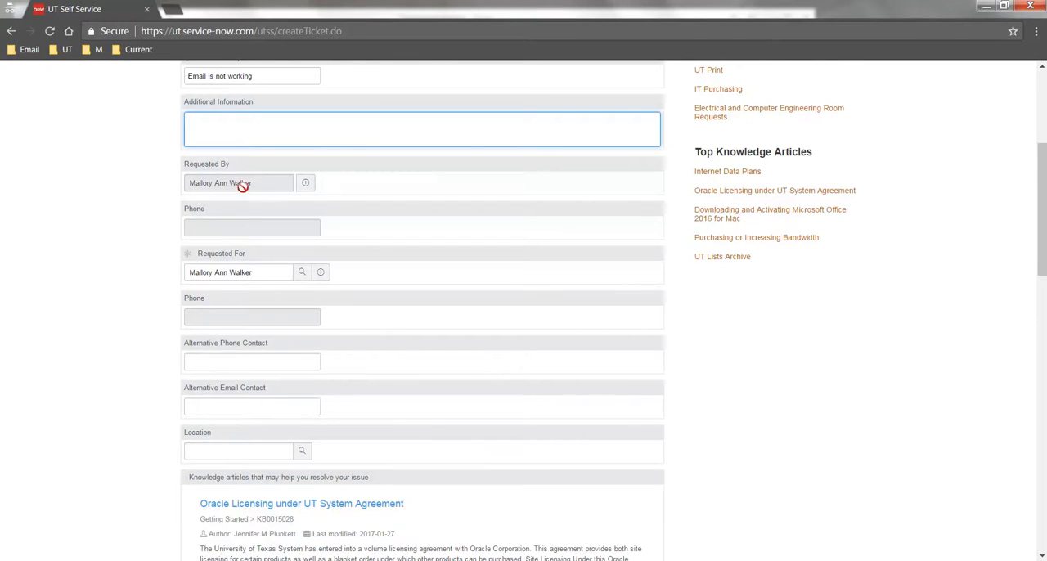
{"action": "left_click", "coordinate": [306, 182]}
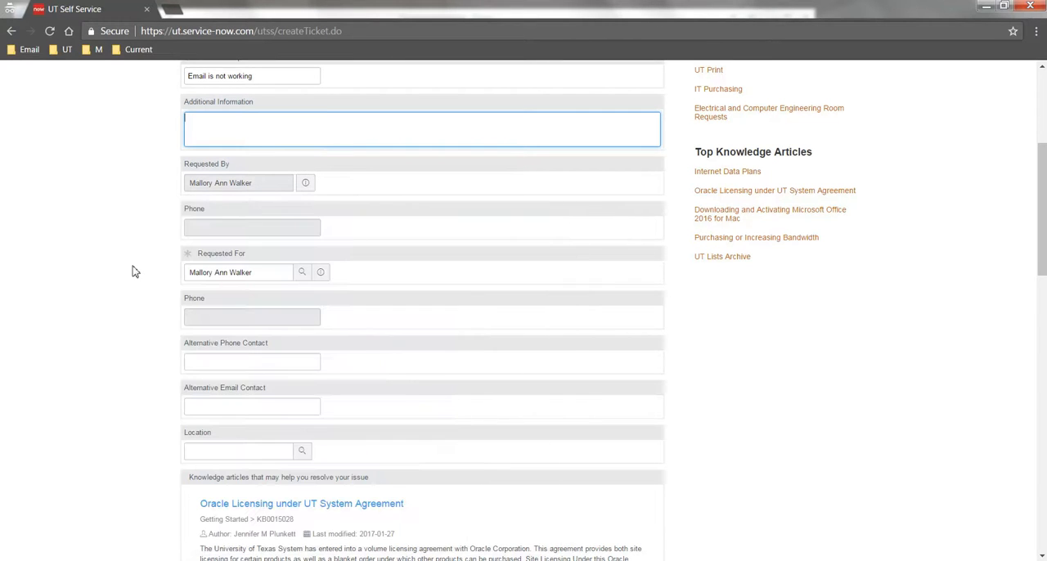
{"action": "scroll", "scroll_direction": "down", "scroll_amount": 3}
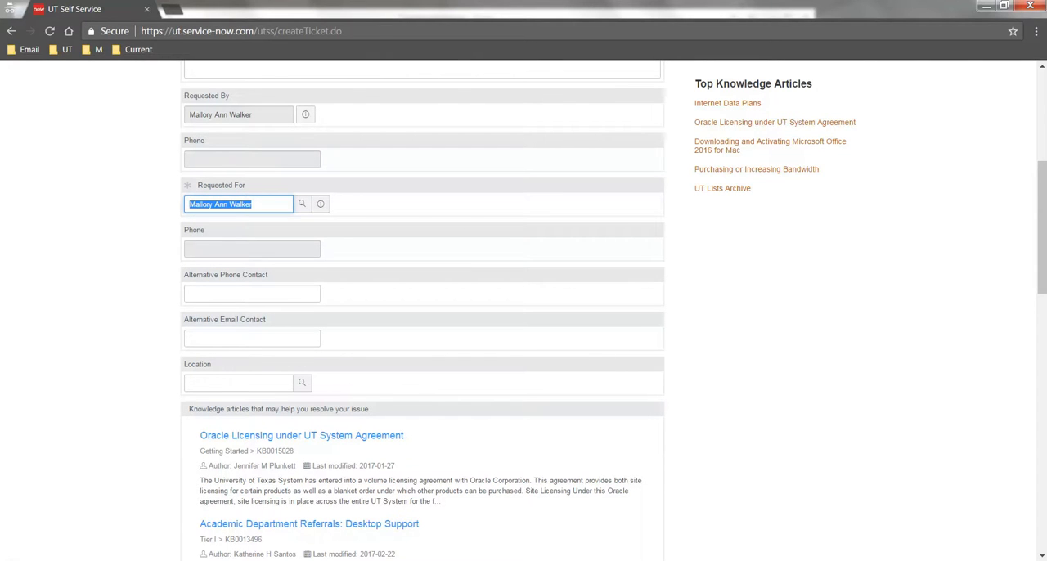
{"action": "type", "text": "roger p"}
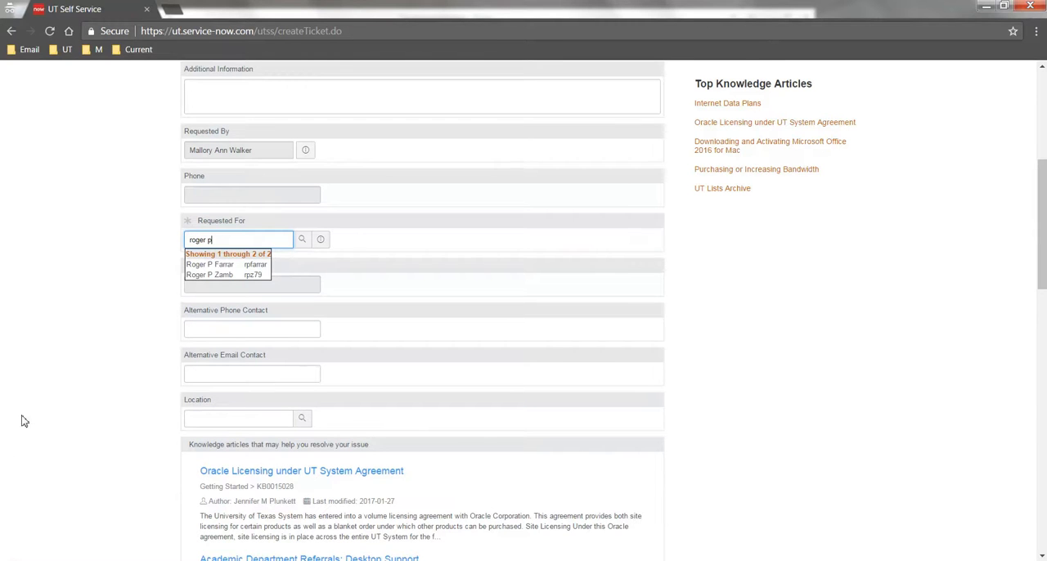
{"action": "left_click", "coordinate": [210, 264]}
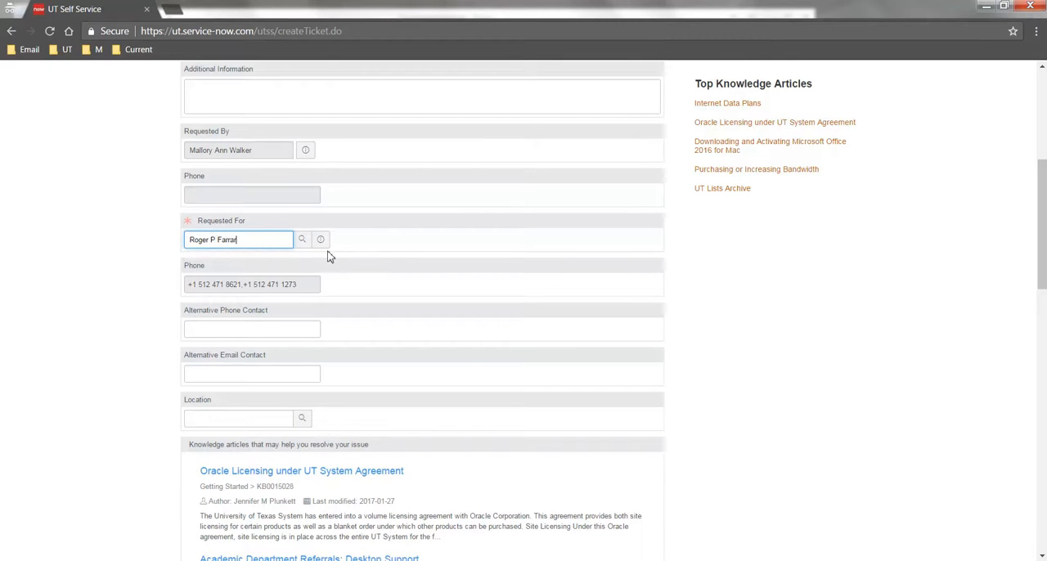
{"action": "left_click", "coordinate": [321, 239]}
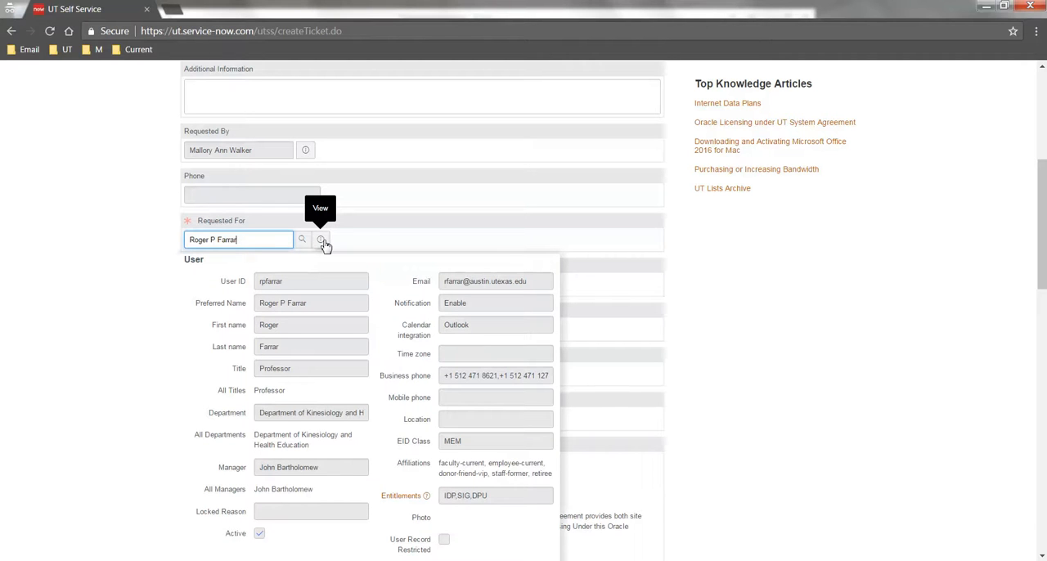
{"action": "left_click", "coordinate": [321, 239]}
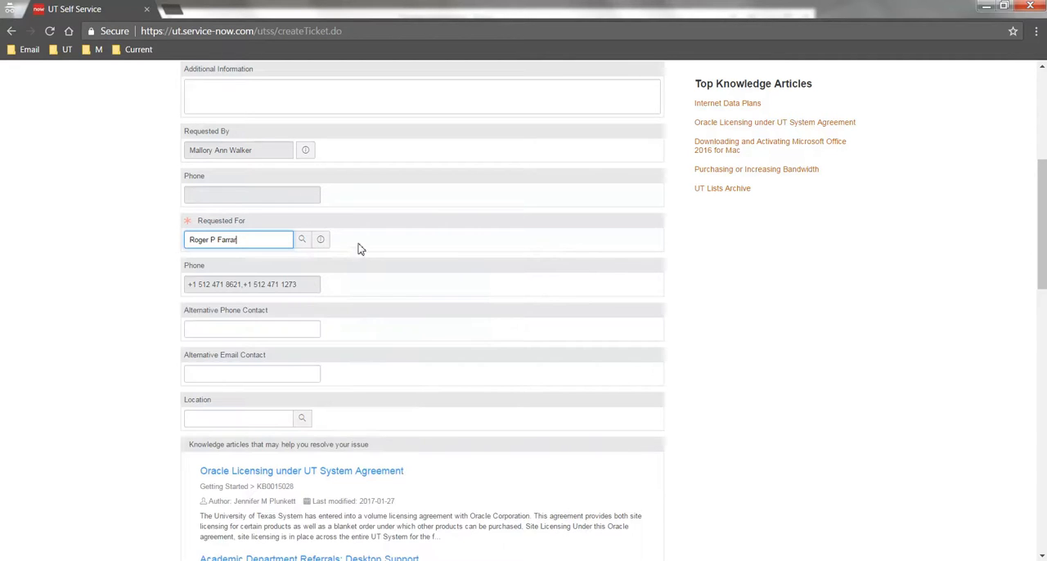
{"action": "mouse_move", "coordinate": [302, 240]}
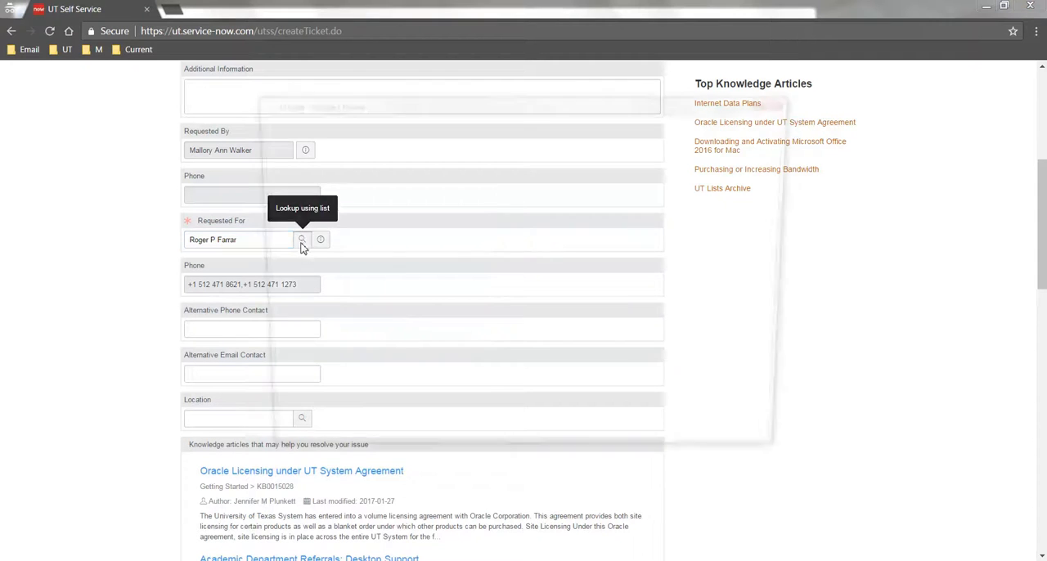
{"action": "left_click", "coordinate": [301, 239]}
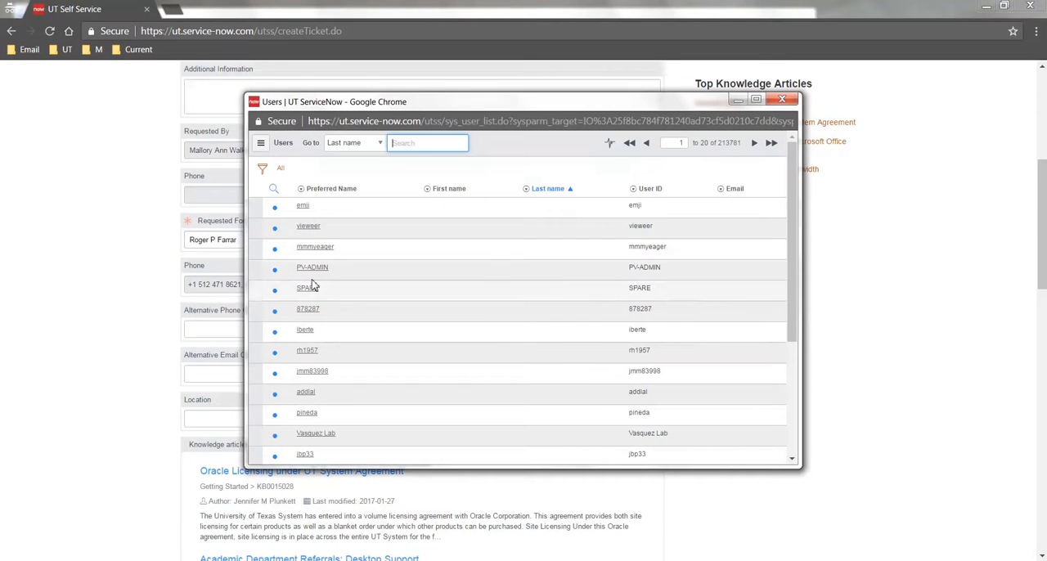
{"action": "left_click", "coordinate": [262, 168]}
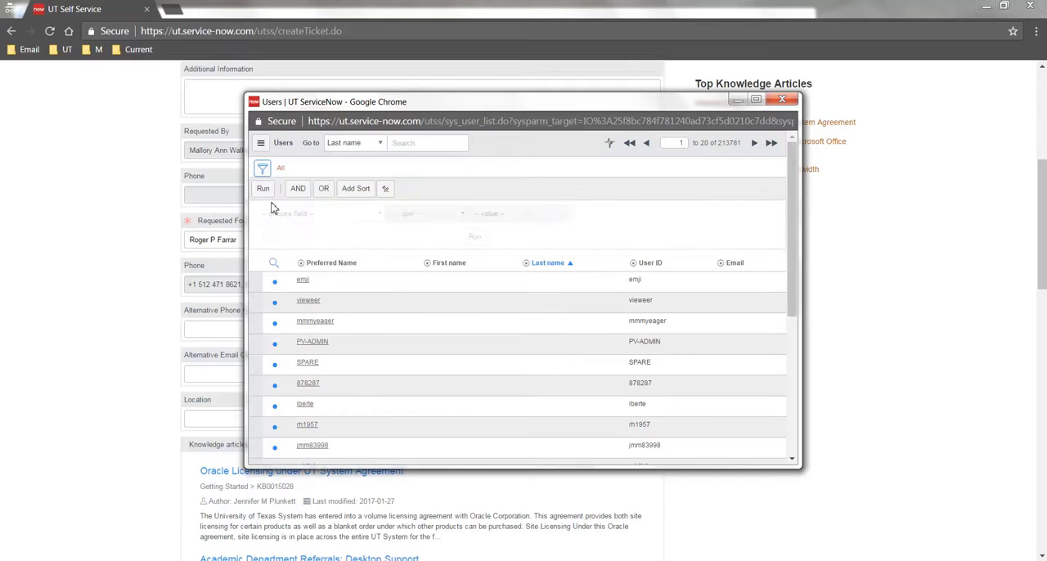
{"action": "left_click", "coordinate": [319, 214]}
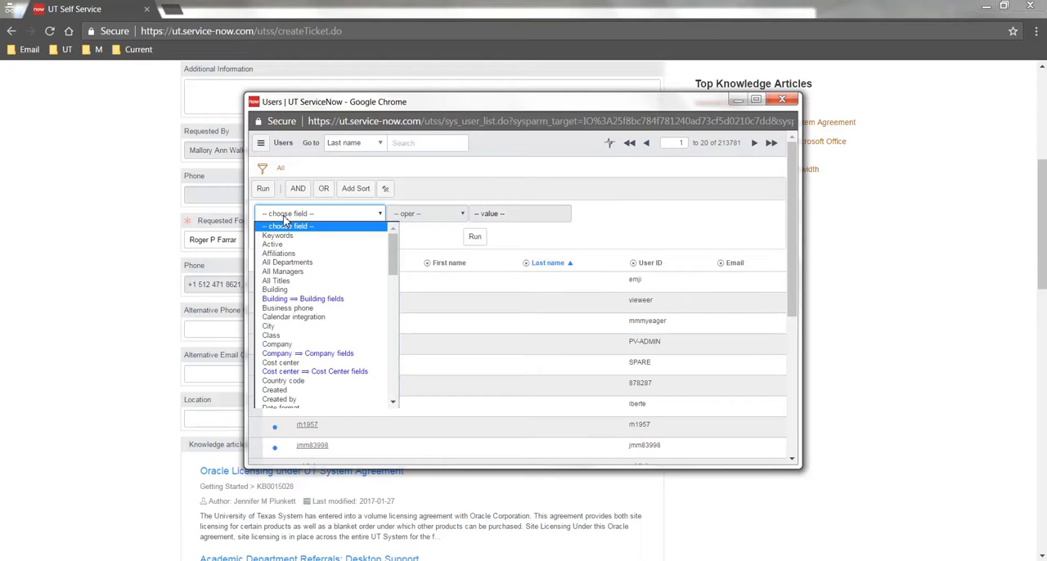
{"action": "mouse_move", "coordinate": [646, 217]}
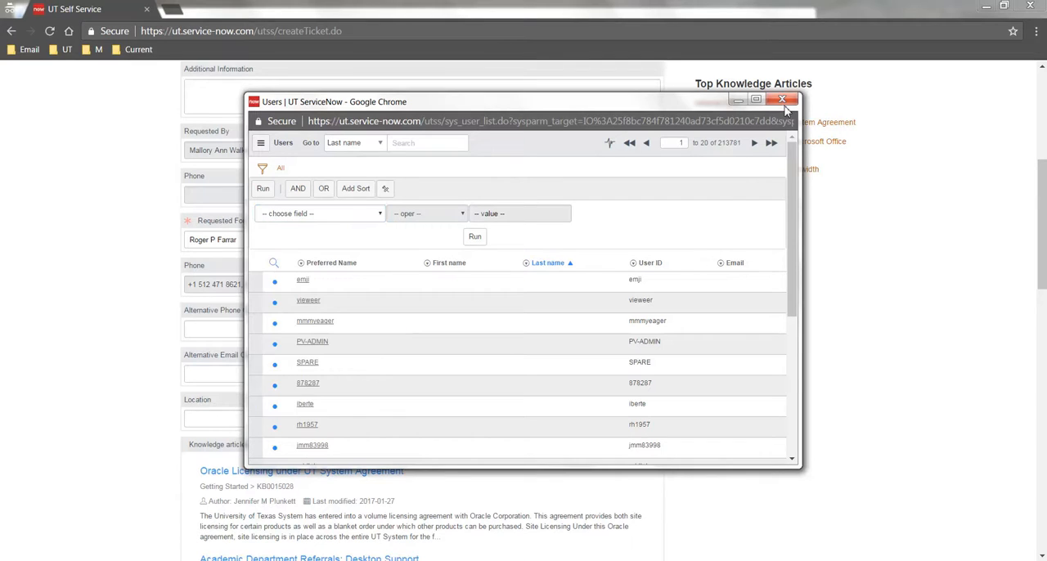
{"action": "left_click", "coordinate": [780, 99]}
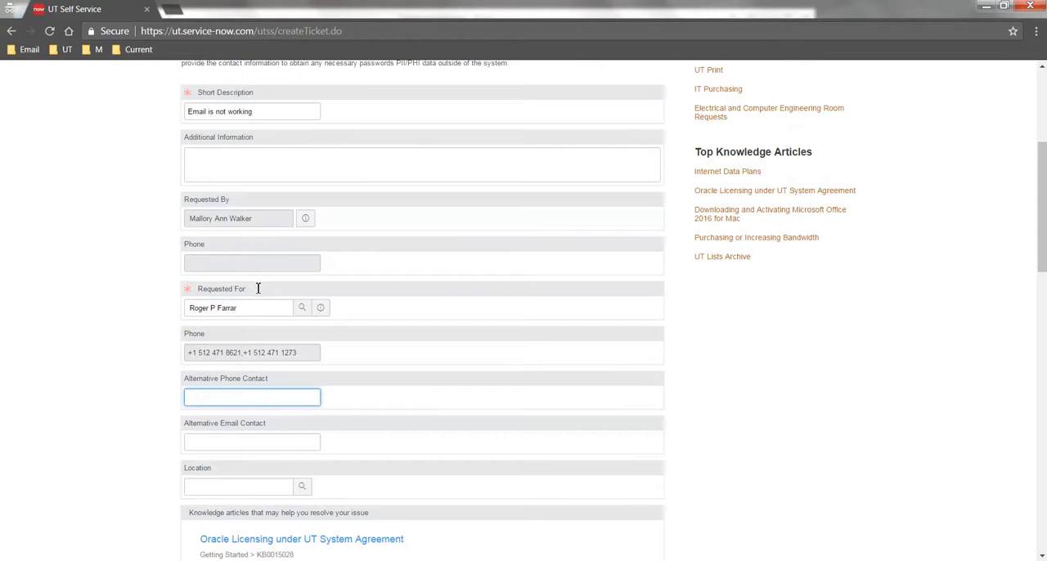
{"action": "mouse_move", "coordinate": [271, 301]}
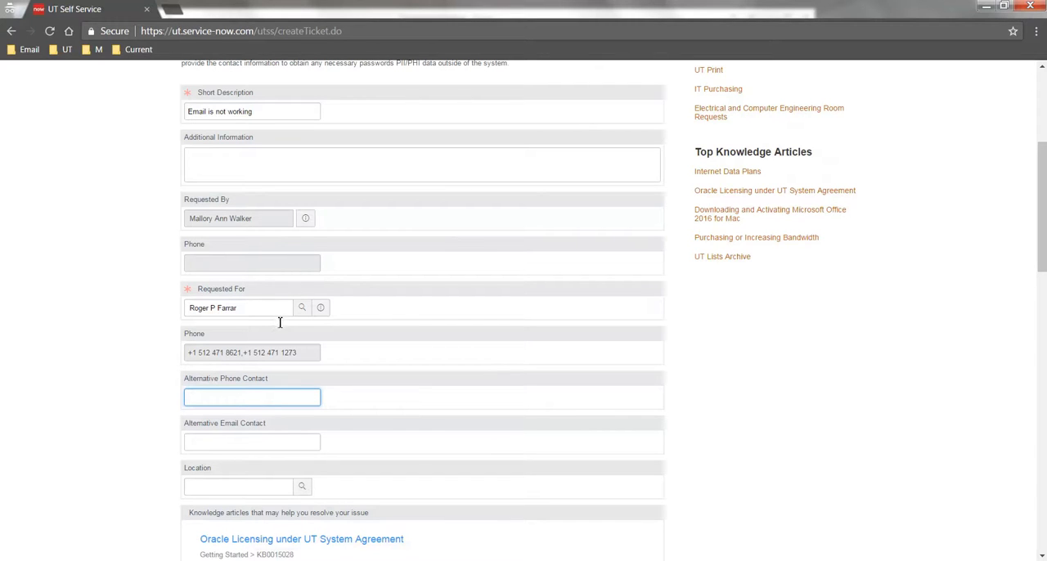
{"action": "mouse_move", "coordinate": [286, 377]}
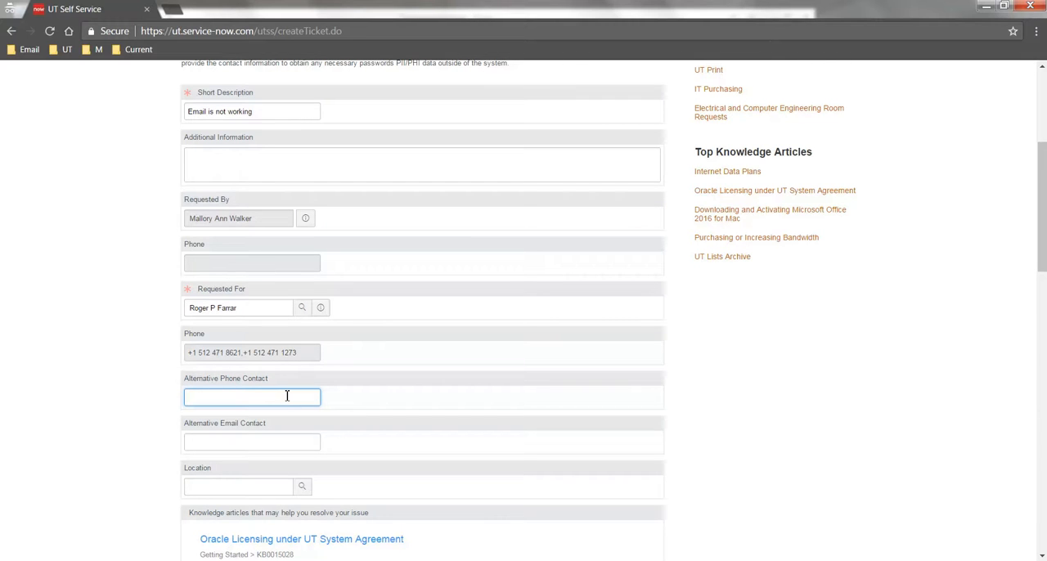
{"action": "left_click", "coordinate": [252, 442]}
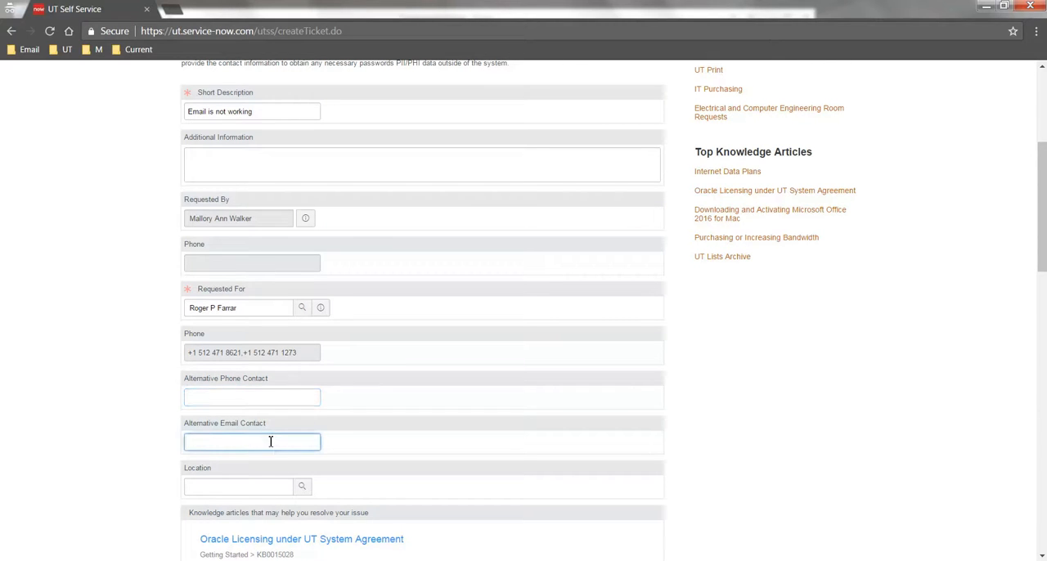
{"action": "scroll", "scroll_direction": "down", "scroll_amount": 3}
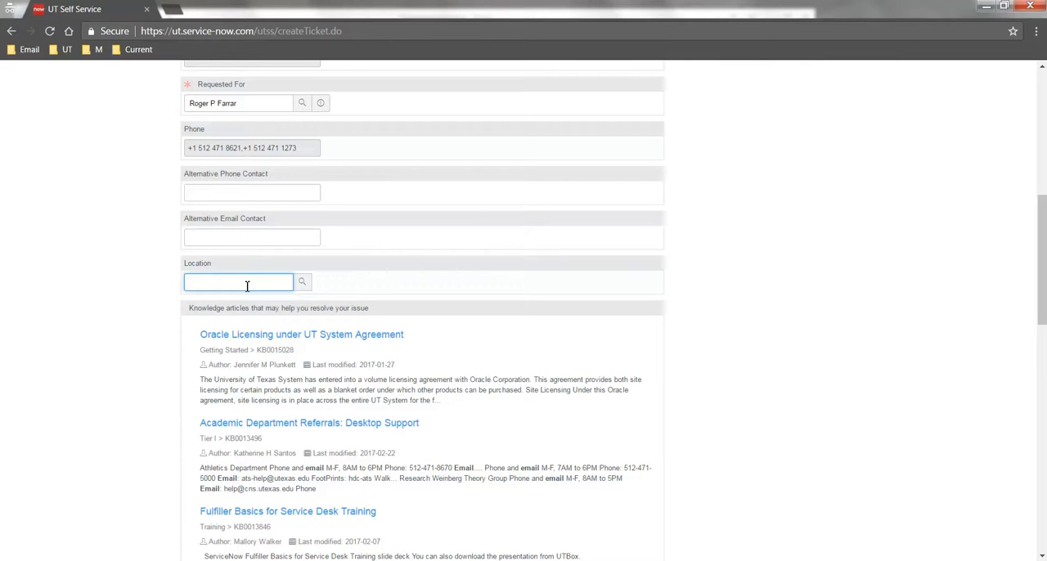
{"action": "scroll", "scroll_direction": "down", "scroll_amount": 3}
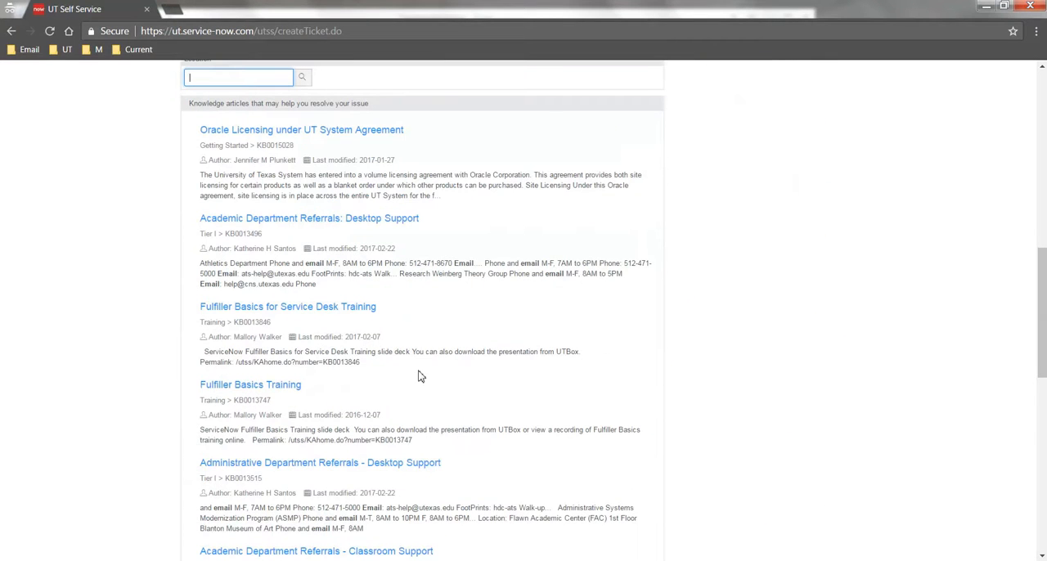
{"action": "scroll", "scroll_direction": "down", "scroll_amount": 3}
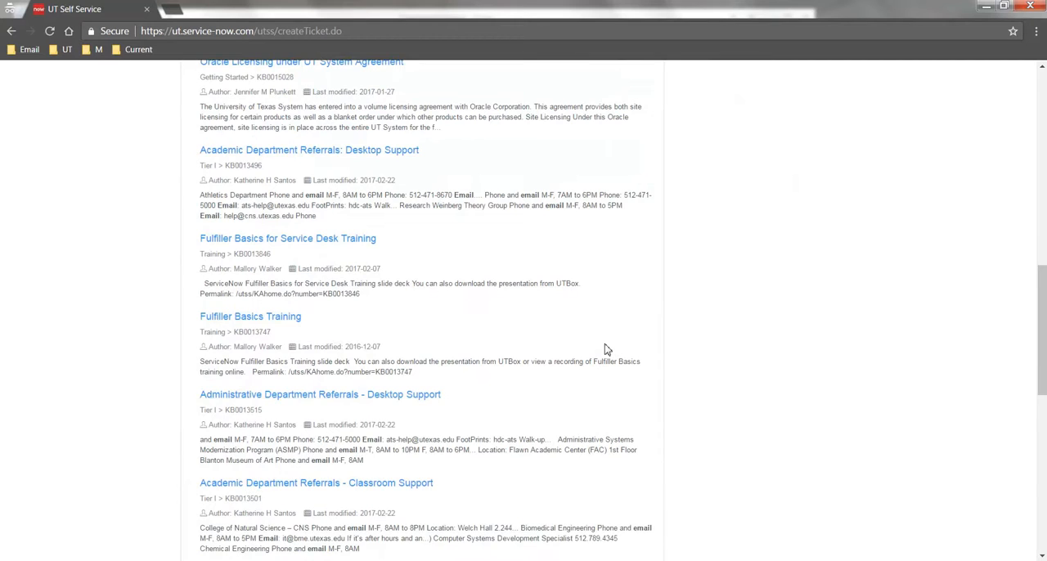
{"action": "scroll", "scroll_direction": "down", "scroll_amount": 3}
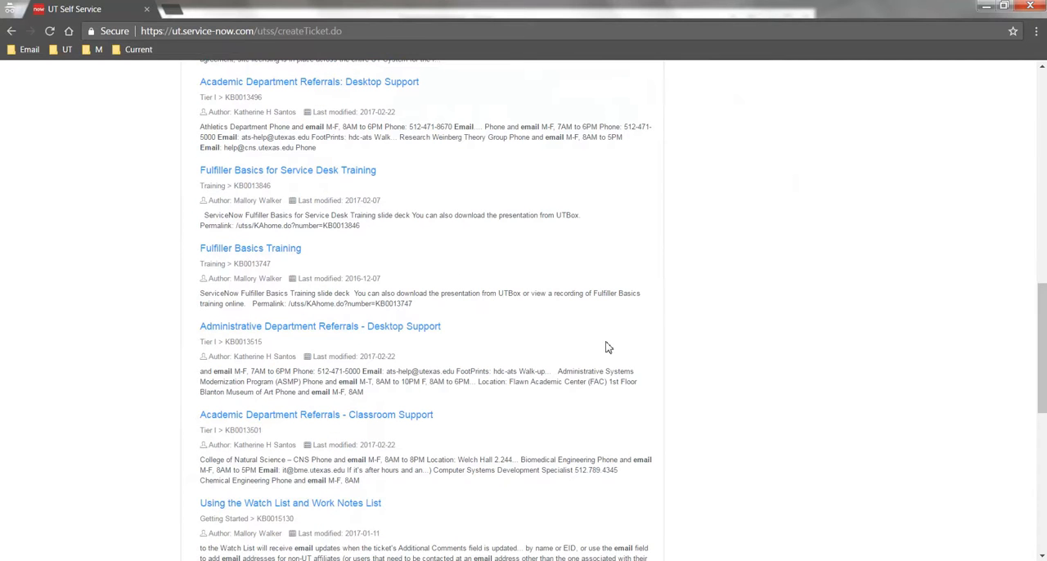
{"action": "scroll", "scroll_direction": "down", "scroll_amount": 3}
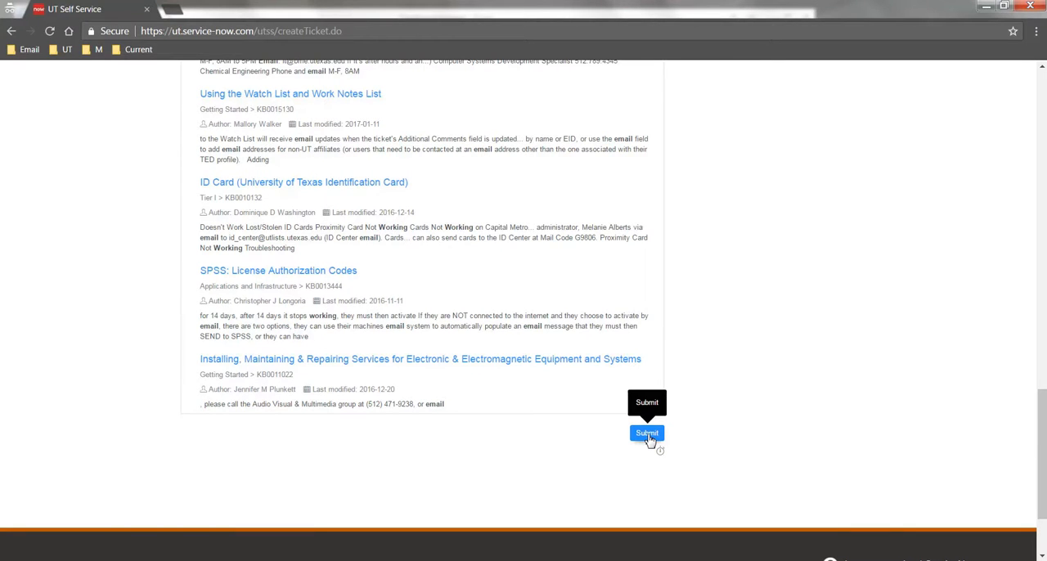
{"action": "left_click", "coordinate": [647, 433]}
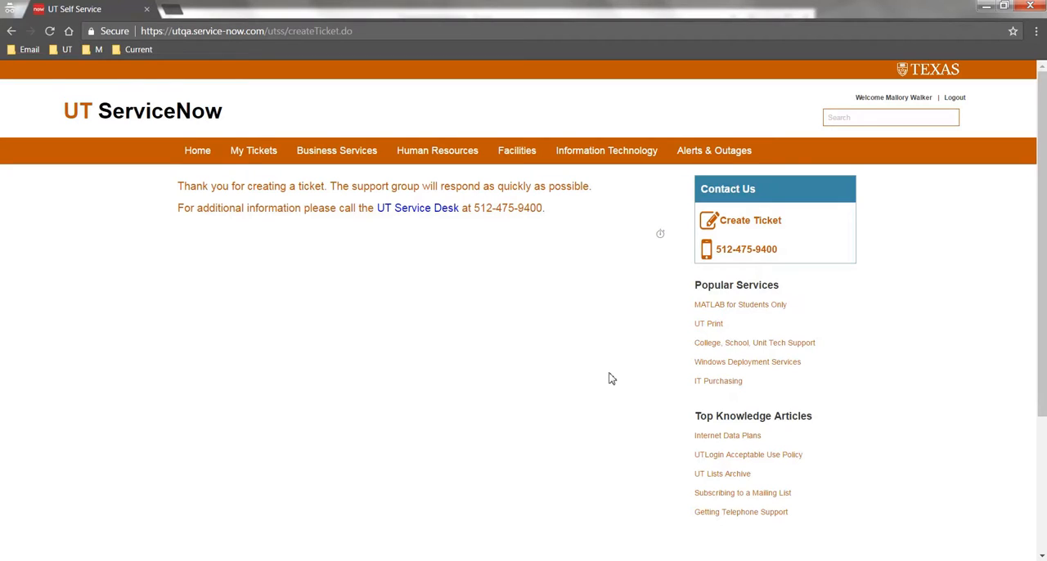
{"action": "mouse_move", "coordinate": [612, 376]}
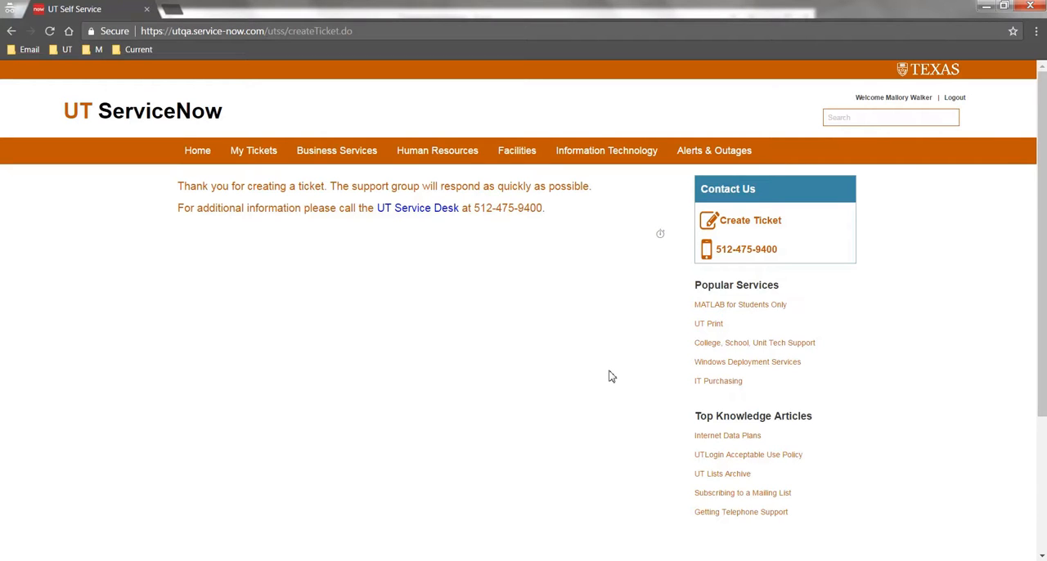